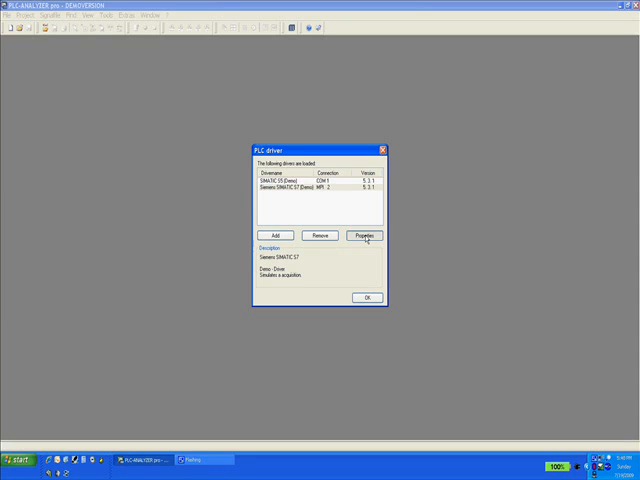
Inspect the Siemens SIMATIC S7 (Demo) driver: station address 2, CPU slot 0, continuous time stamps
{"action": "left_click", "coordinate": [365, 235]}
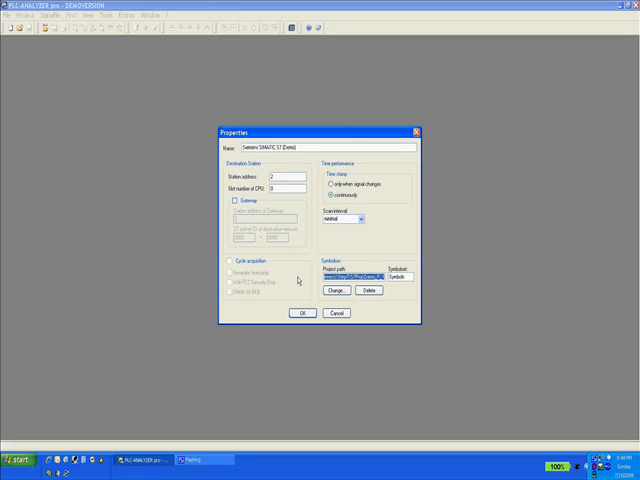
{"action": "mouse_move", "coordinate": [309, 305]}
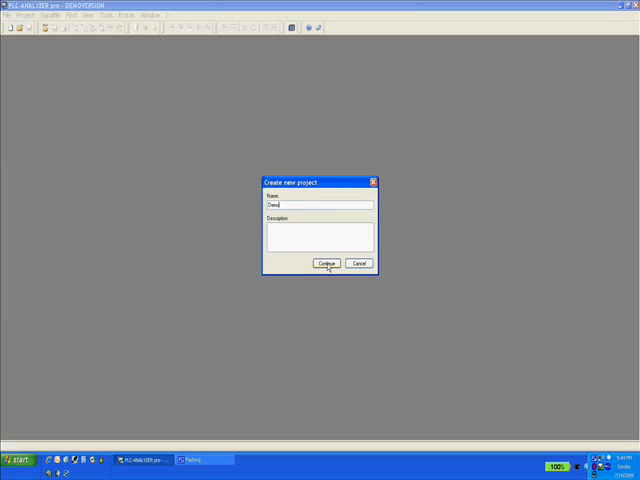
Confirm the new project named Demo and continue to its address set
{"action": "left_click", "coordinate": [324, 263]}
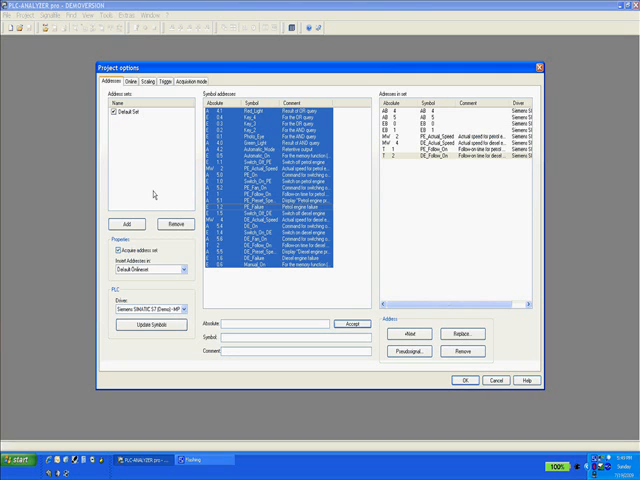
Show the Scaling tab with formats, analog display and auto scaling for the eight addresses
{"action": "left_click", "coordinate": [149, 80]}
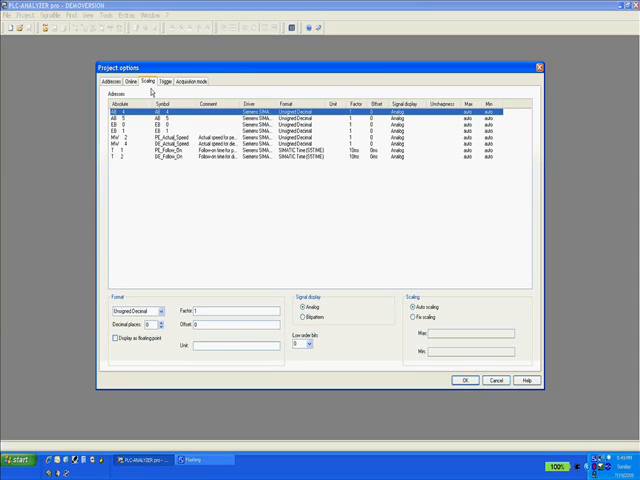
Open the trigger settings to define Trigger 1 on Photo_Eye = 1
{"action": "left_click", "coordinate": [169, 80]}
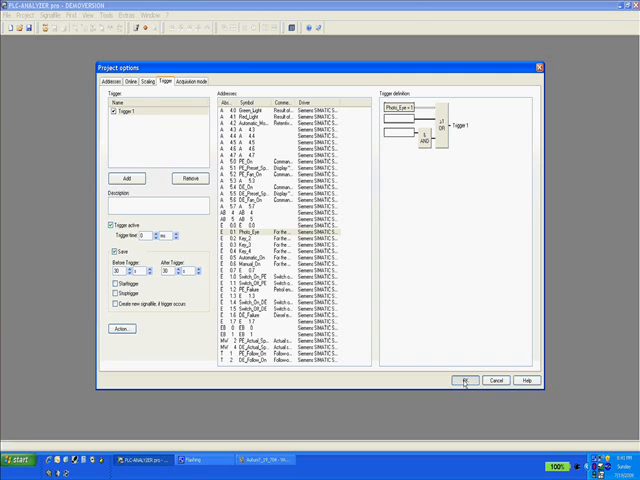
Apply the project options and start live acquisition in the online window
{"action": "left_click", "coordinate": [460, 381]}
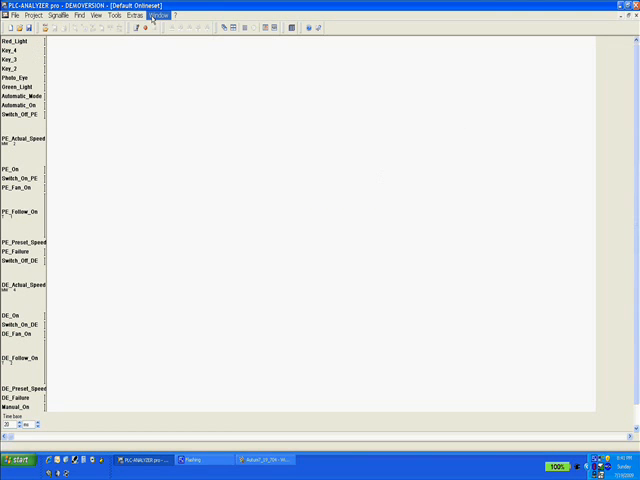
{"action": "mouse_move", "coordinate": [146, 29]}
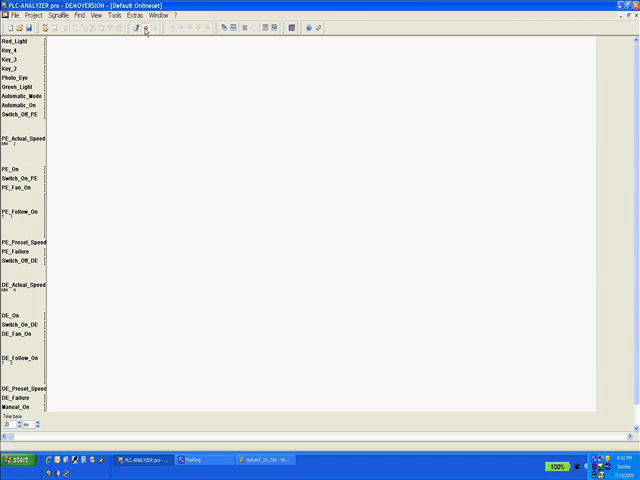
{"action": "left_click", "coordinate": [140, 34]}
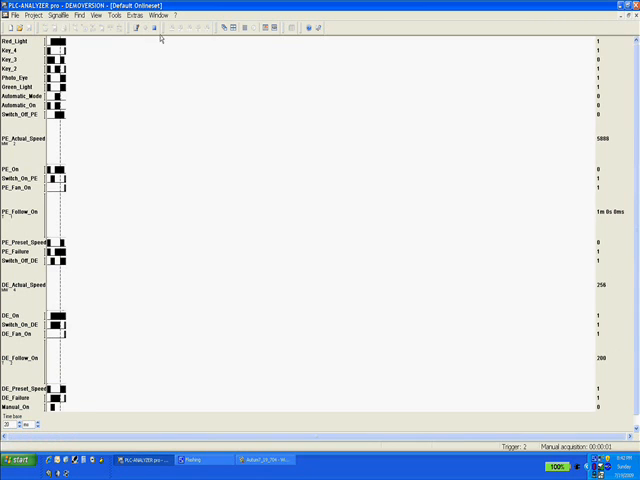